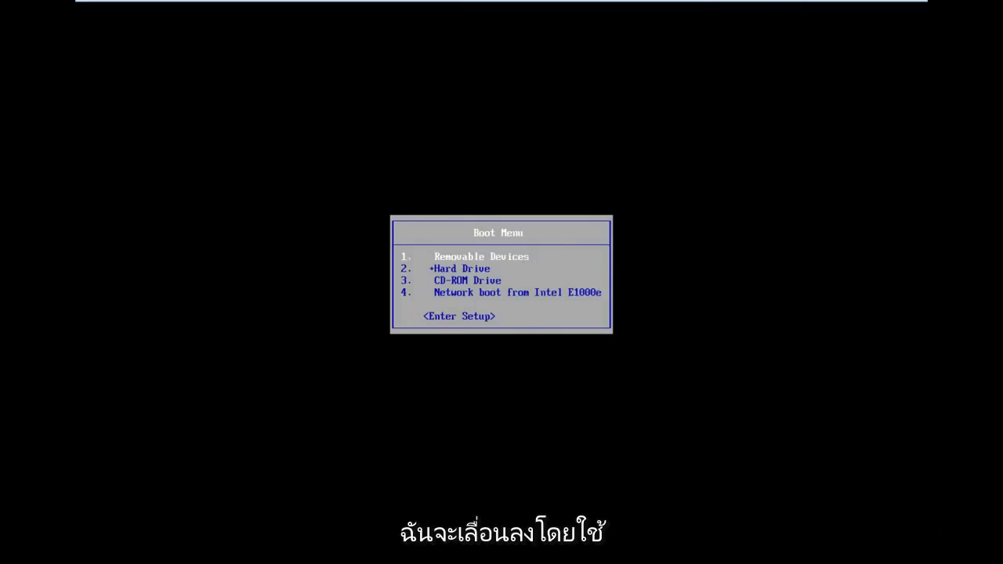
- Enter Setup from the Boot Menu to reach the PhoenixBIOS Main page
key("Up")
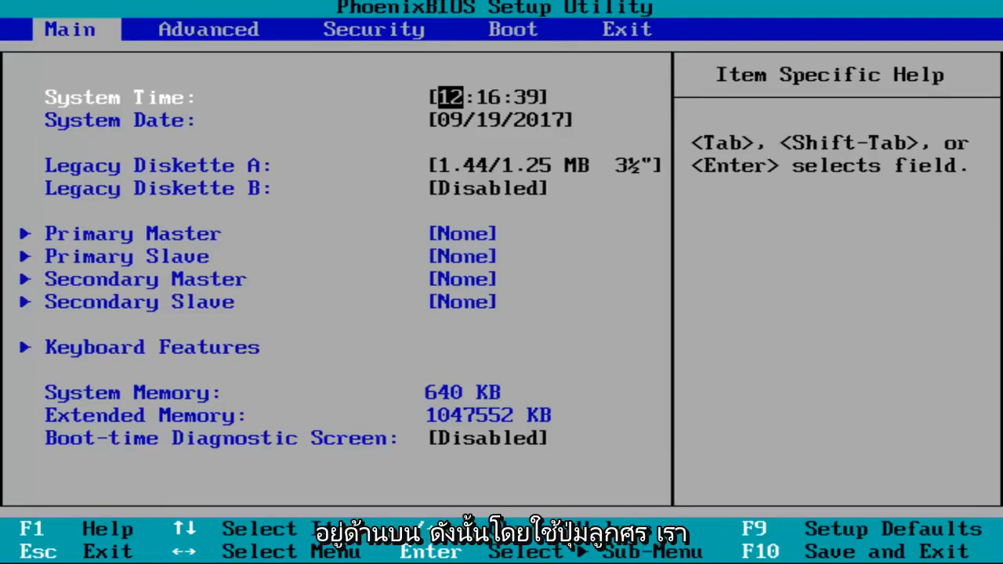
- Switch to the Boot page listing Removable Devices, Hard Drive, CD-ROM Drive, Network boot
left_click(514, 29)
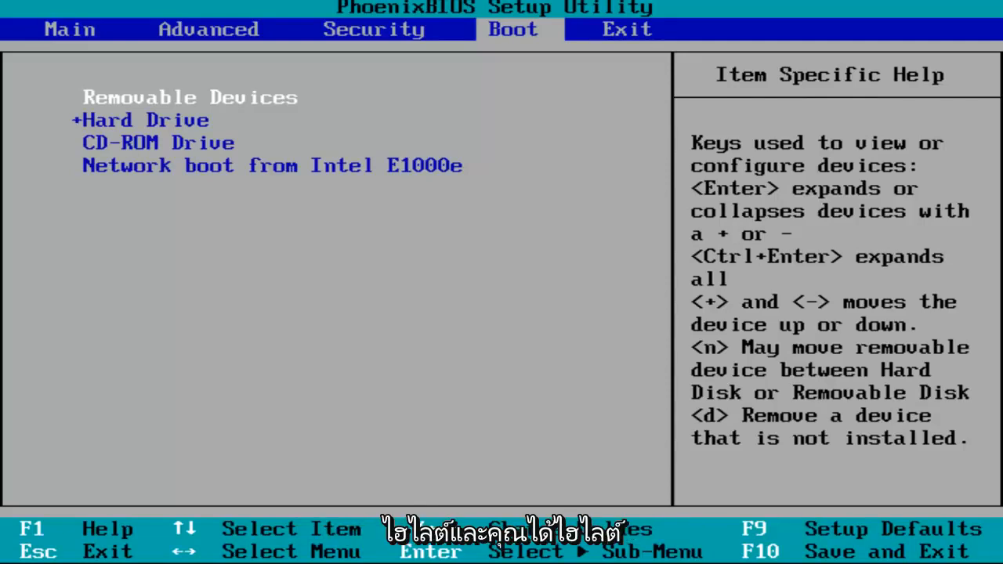
key("Down")
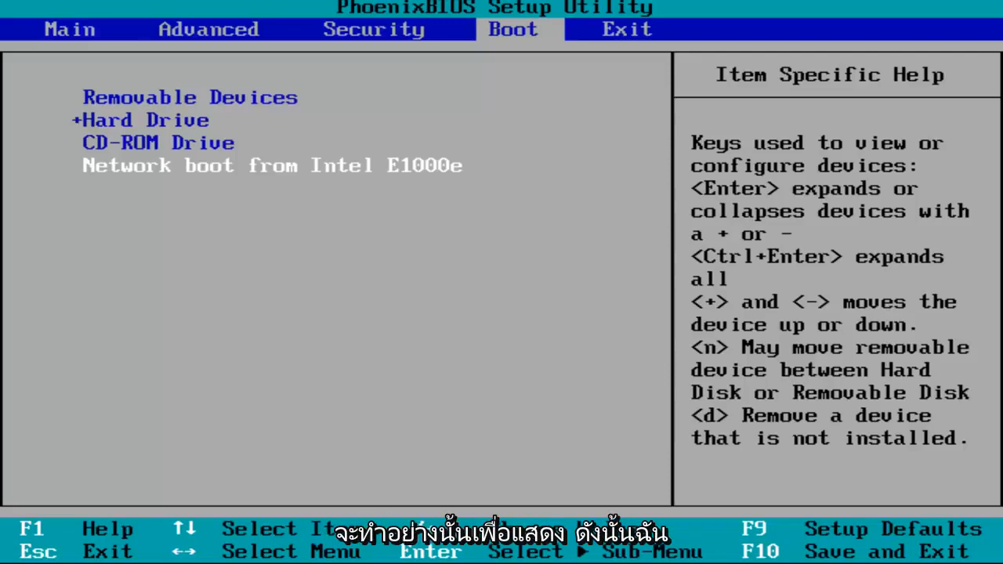
- Save the configuration with F10, confirm Yes, and reboot into Windows
key("f10")
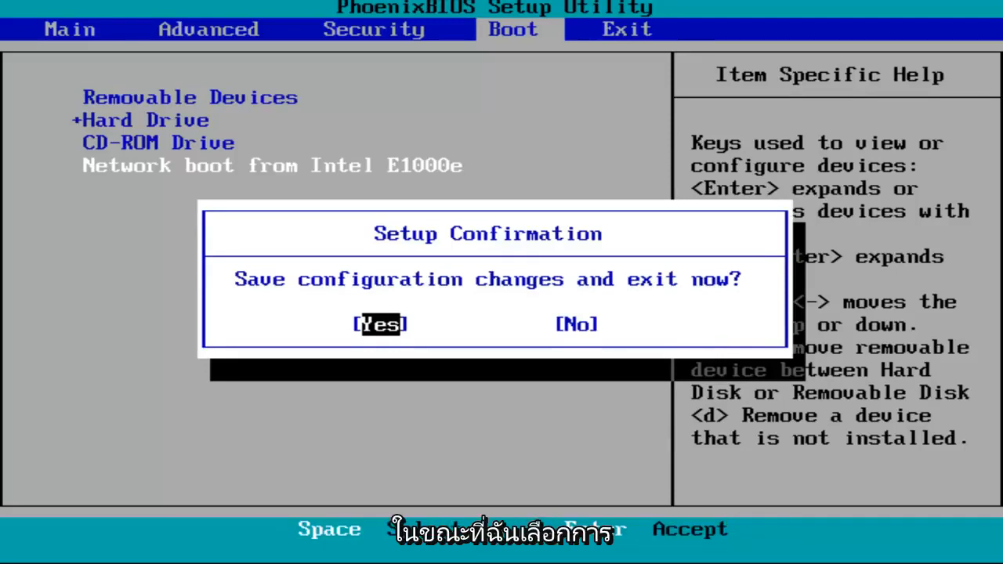
key("enter")
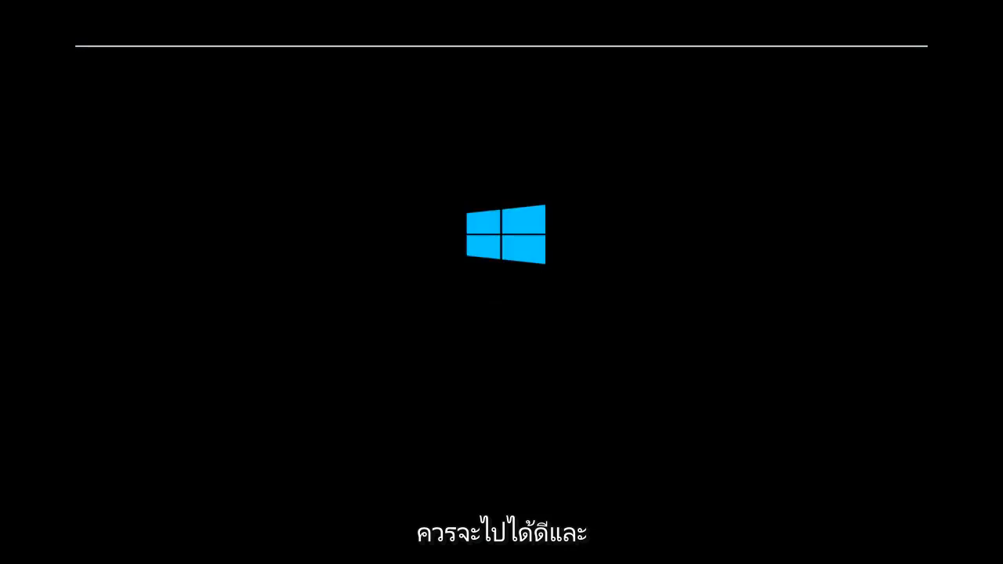